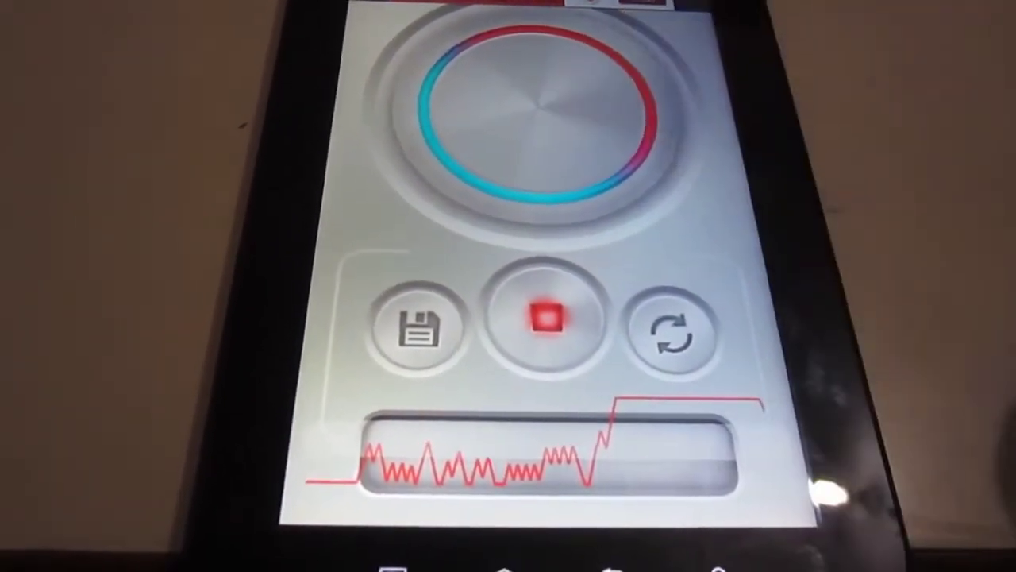
Step: Record the custom vibration pattern so its waveform is captured
left_click(543, 319)
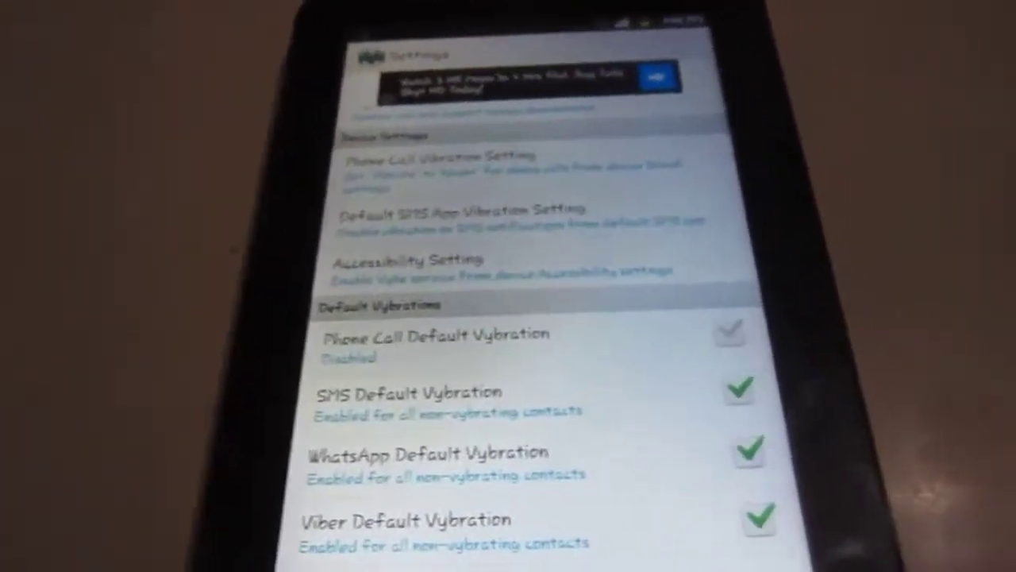
Step: Scroll down Settings to reveal Gmail, Facebook and Facebook Messenger vibrations enabled
scroll("down", 3)
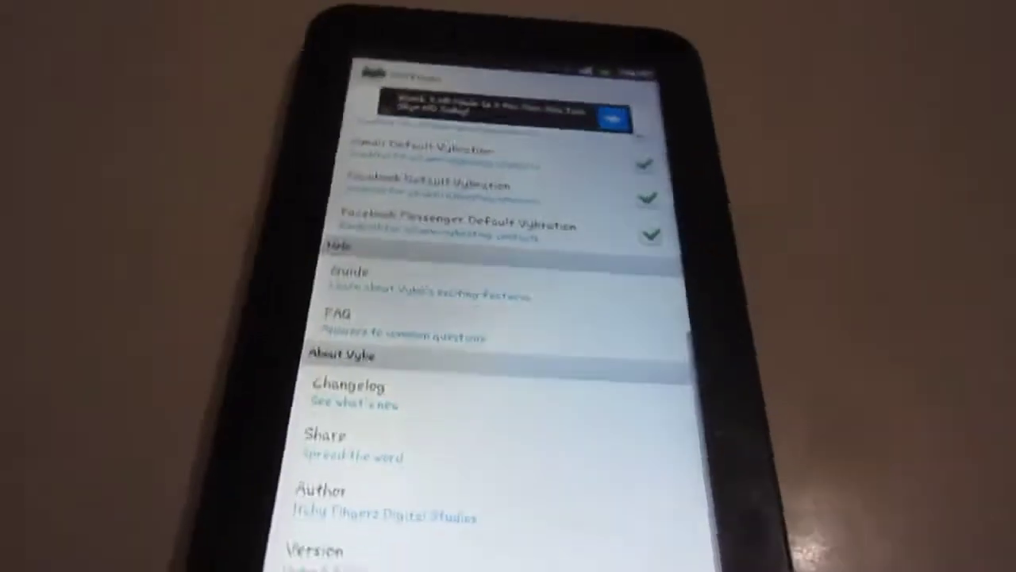